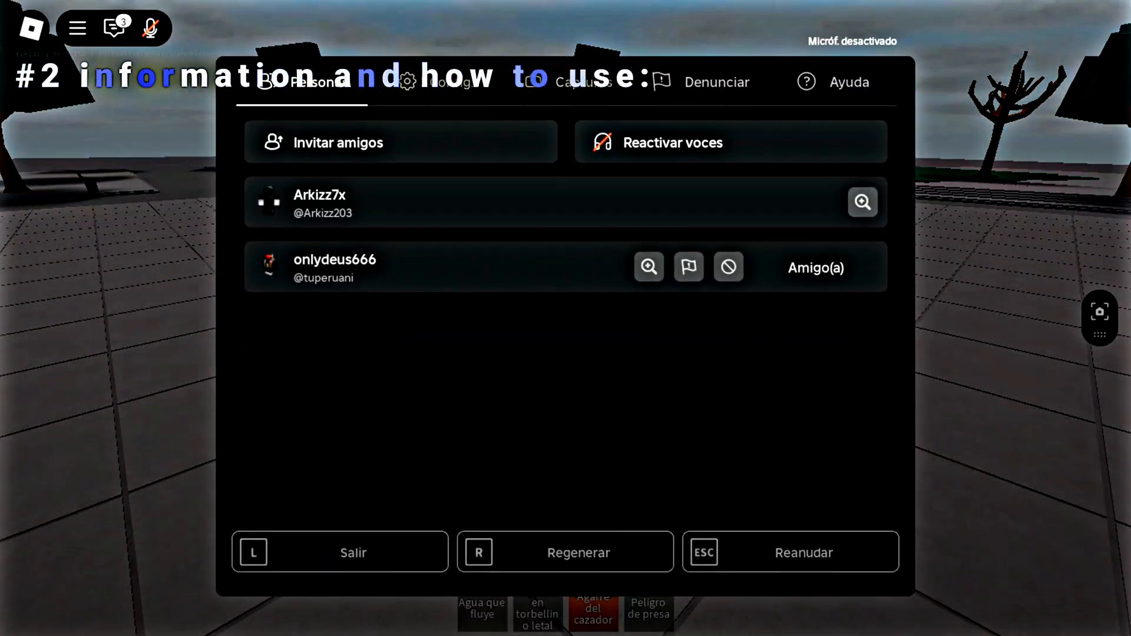
Resume play from the menu and unleash the Agarre del cazador grab while dashing.
{"action": "left_click", "coordinate": [444, 83]}
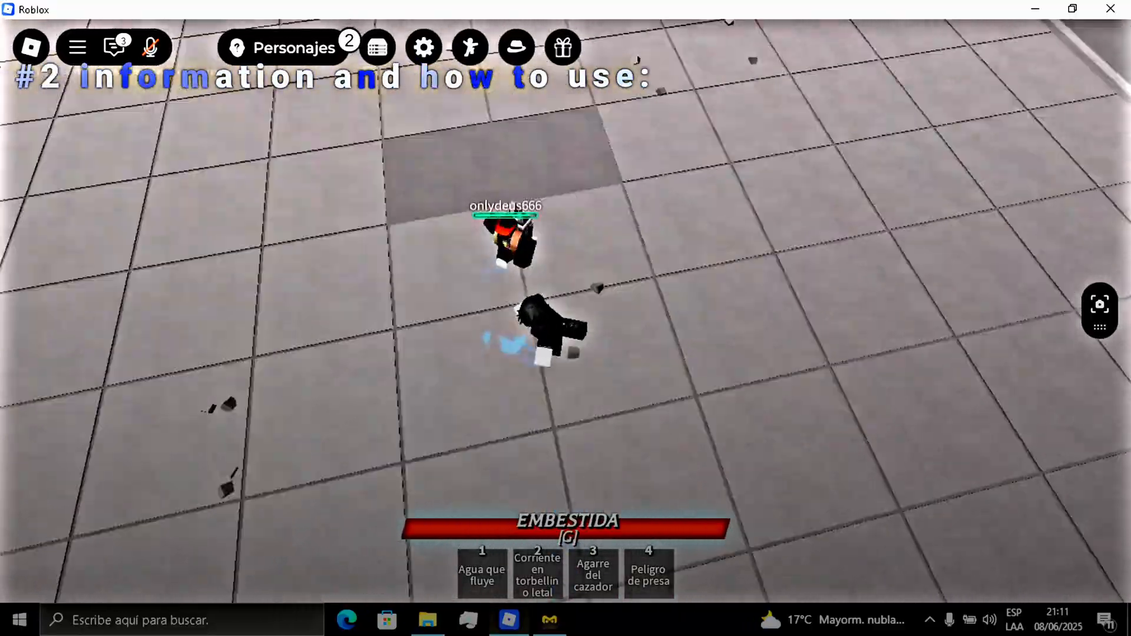
{"action": "key", "text": "3"}
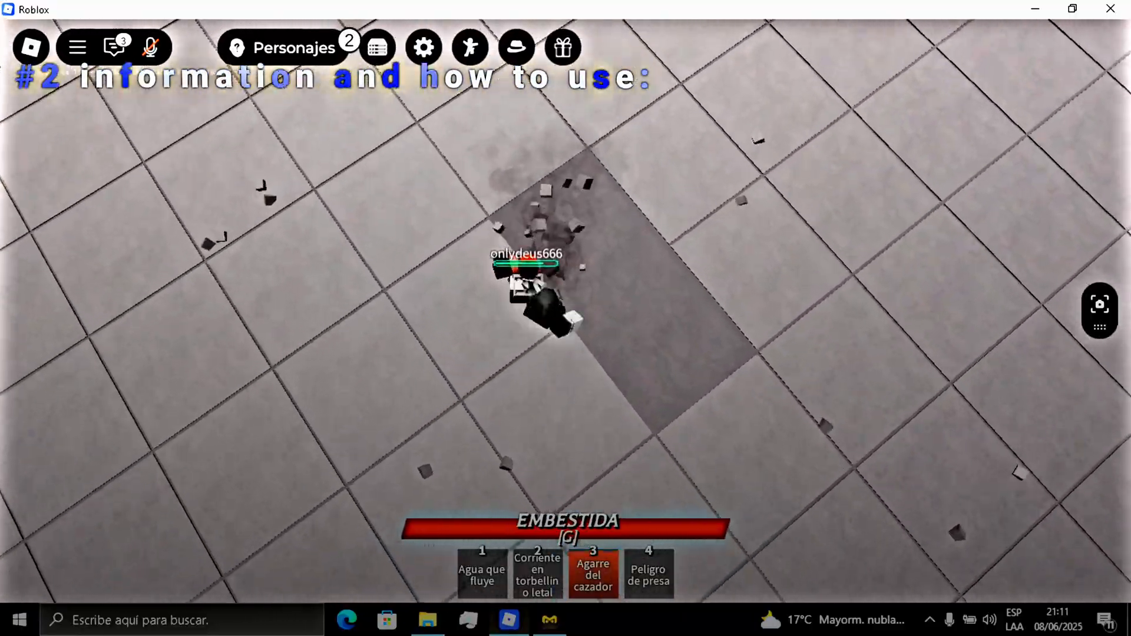